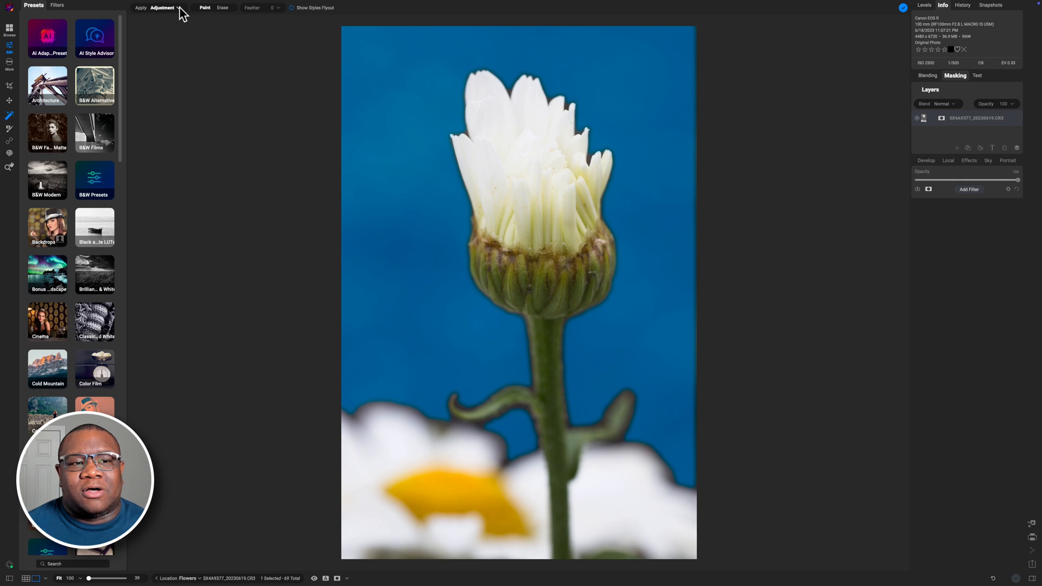
# Step: Apply a Color Enhancer adjustment to the masked background
pyautogui.click(162, 8)
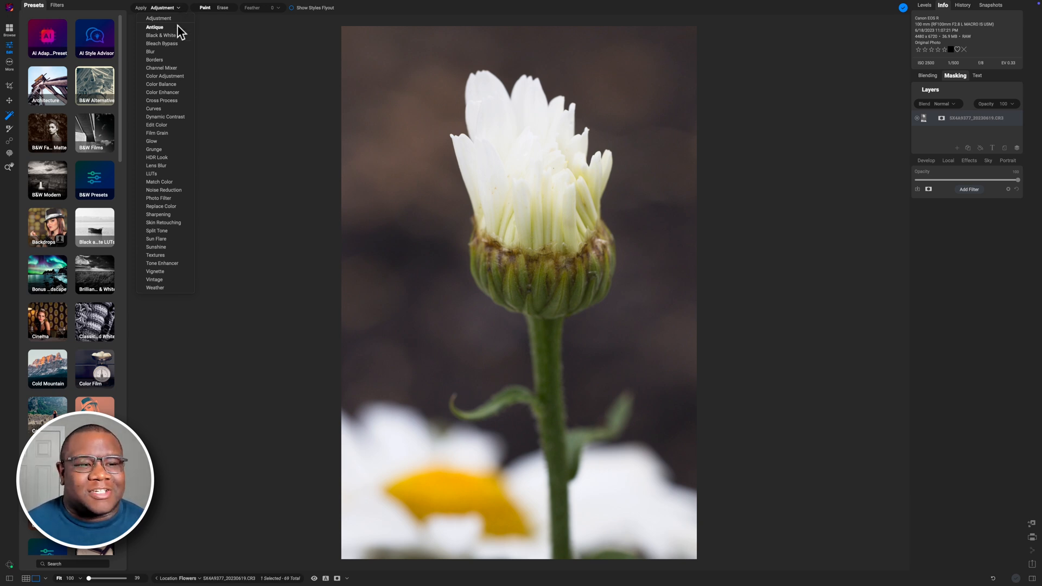
pyautogui.click(160, 35)
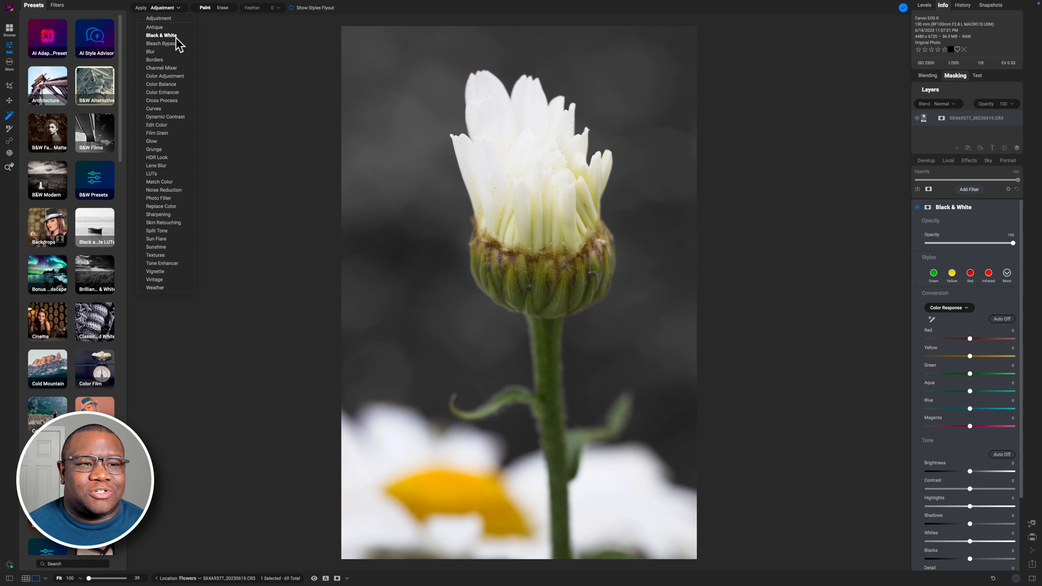
pyautogui.click(161, 44)
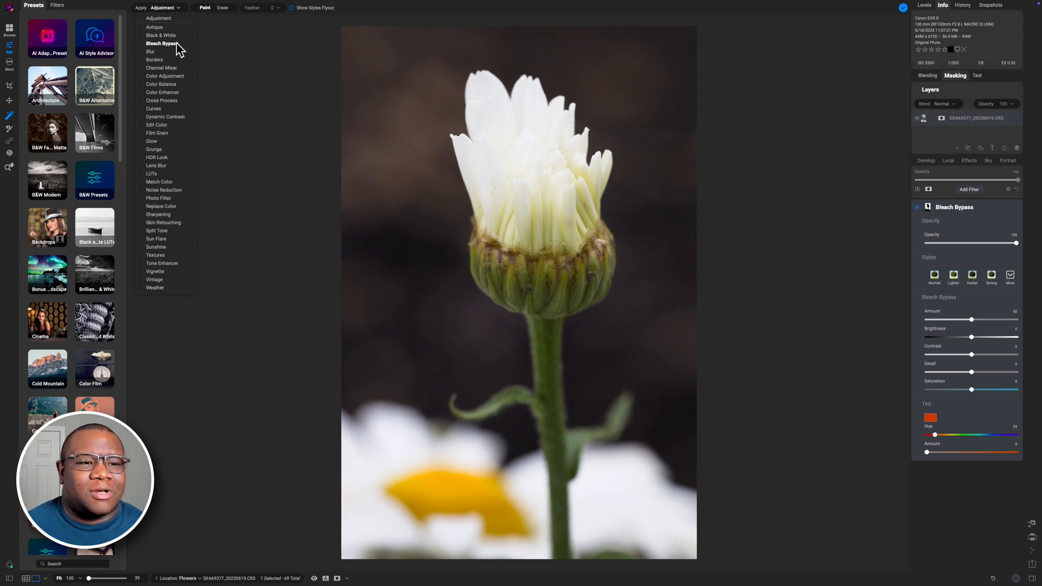
pyautogui.click(162, 91)
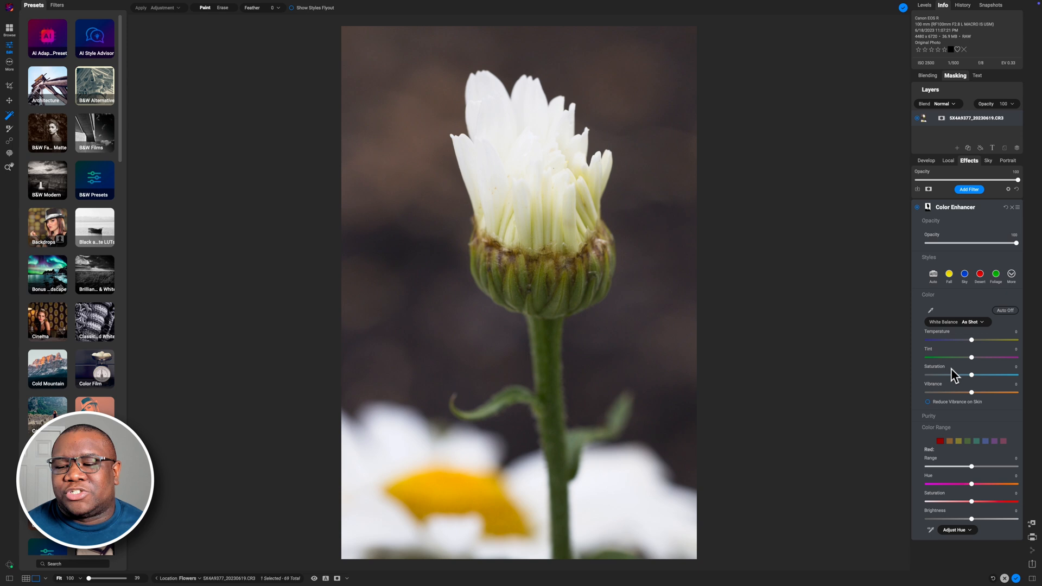
# Step: Boost the background's Saturation and Vibrance for warmer tones
pyautogui.moveTo(972, 374); pyautogui.dragTo(1000, 374)
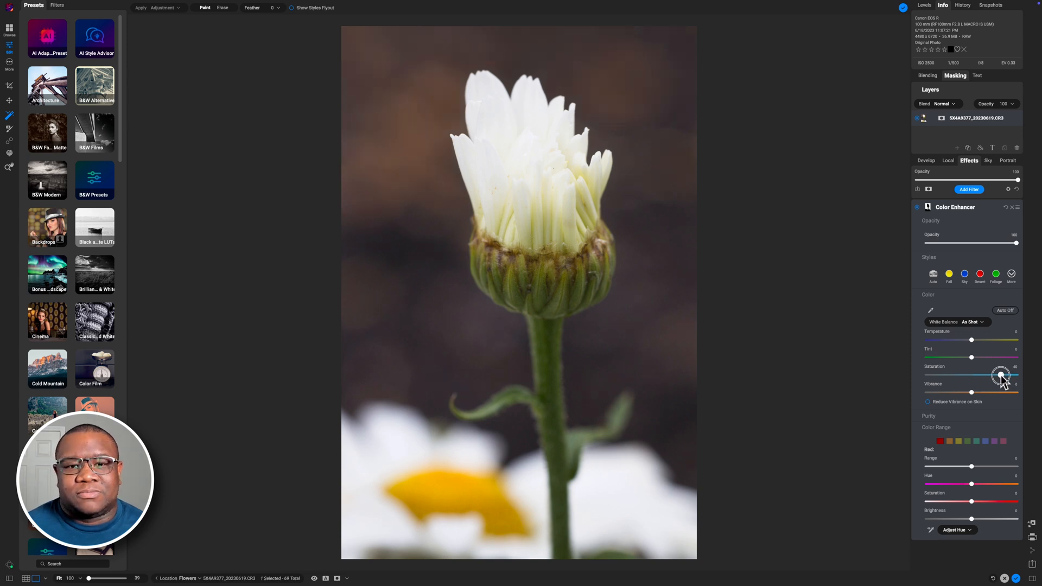
pyautogui.moveTo(1002, 374); pyautogui.dragTo(979, 391)
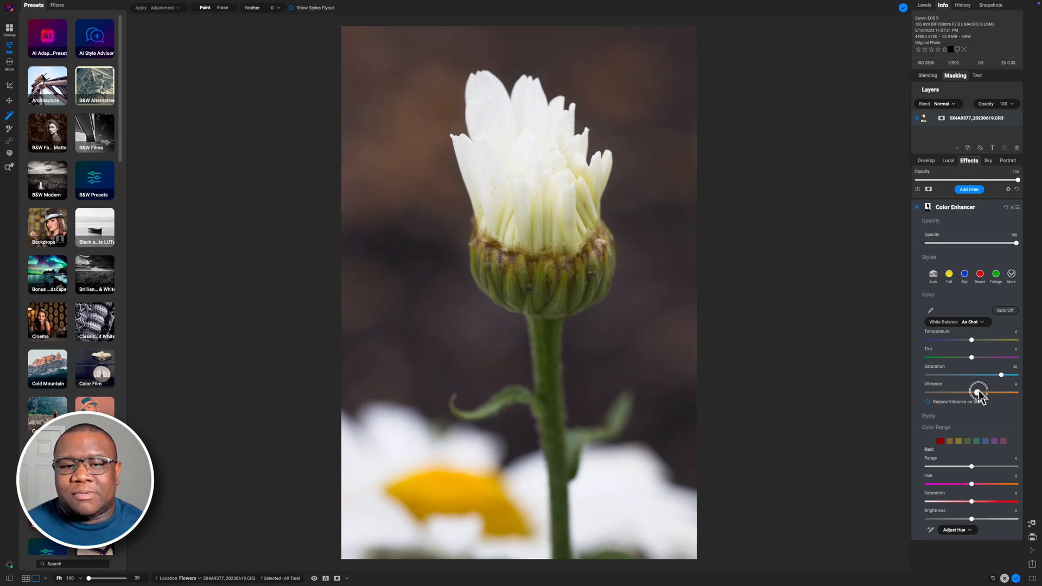
pyautogui.moveTo(979, 391); pyautogui.dragTo(1002, 391)
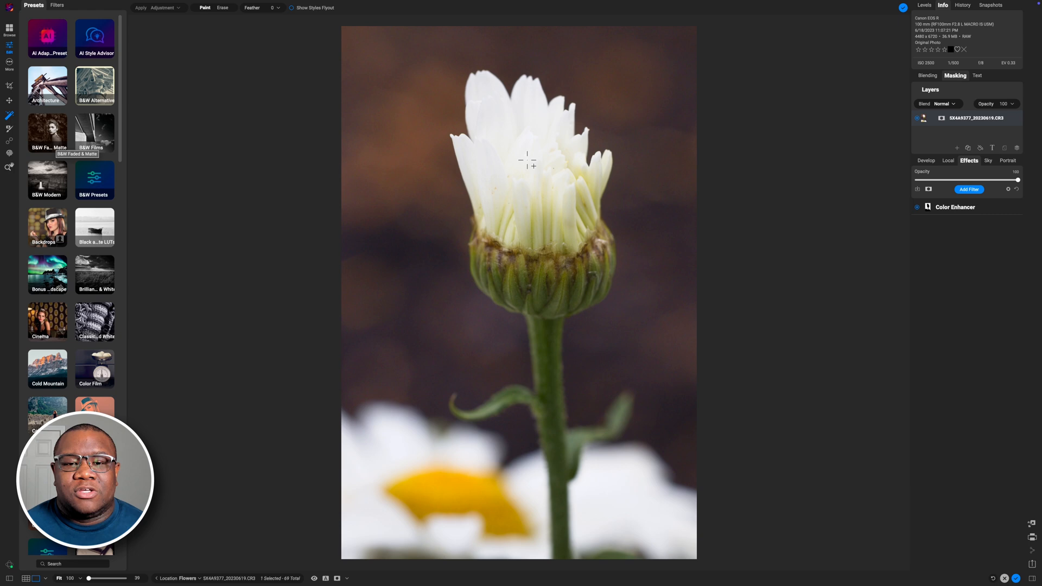
# Step: Mask the stem and flower base, then apply a Tone Enhancer adjustment to it
pyautogui.click(527, 159)
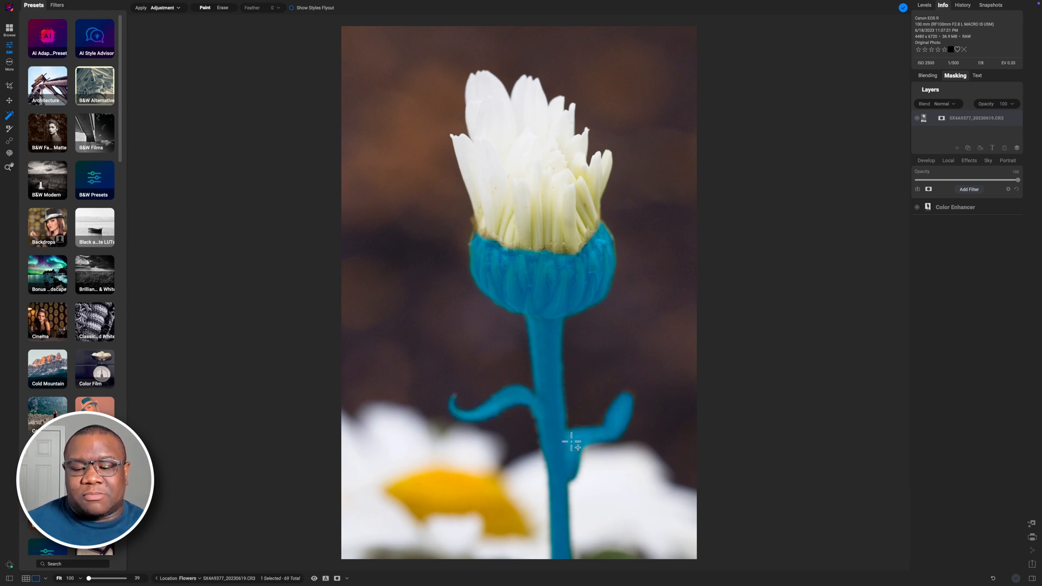
pyautogui.moveTo(579, 550)
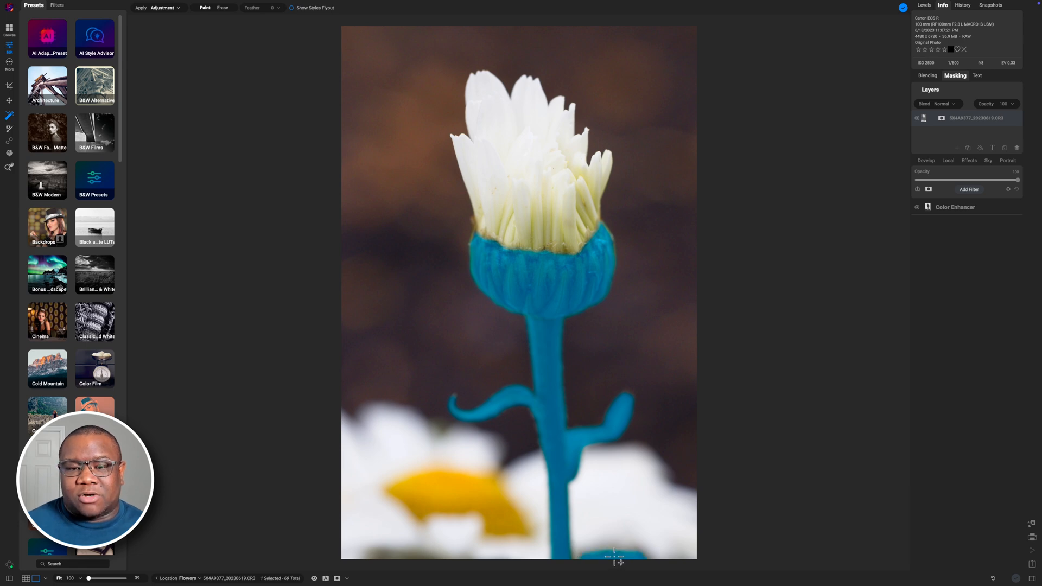
pyautogui.moveTo(596, 291)
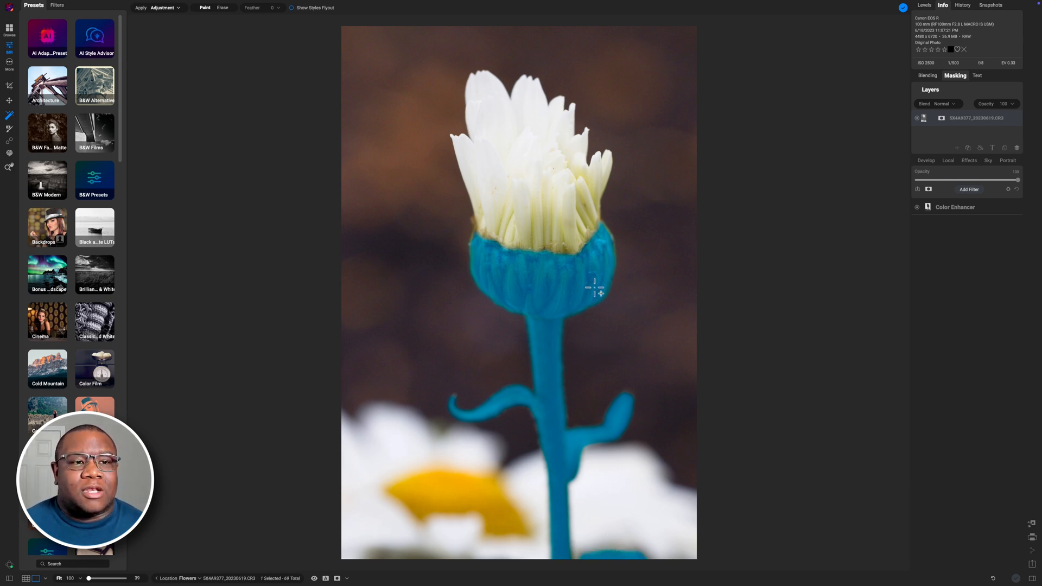
pyautogui.click(161, 7)
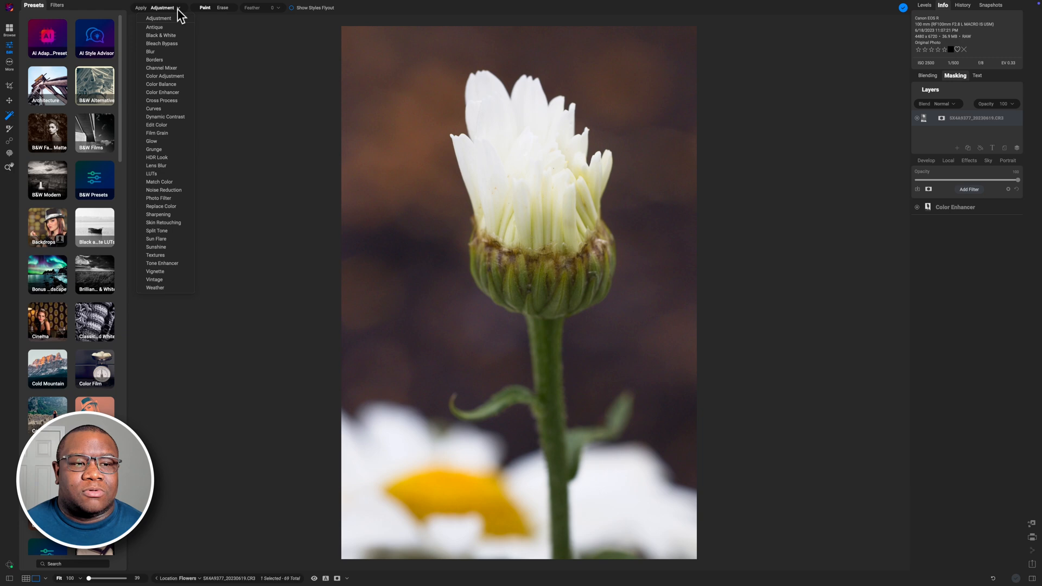
pyautogui.moveTo(172, 60)
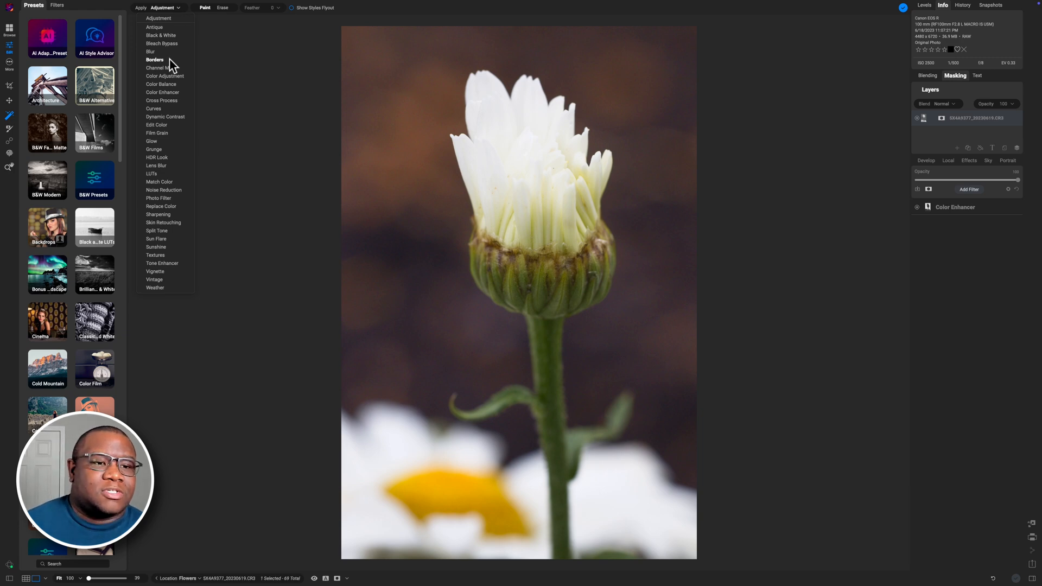
pyautogui.click(155, 60)
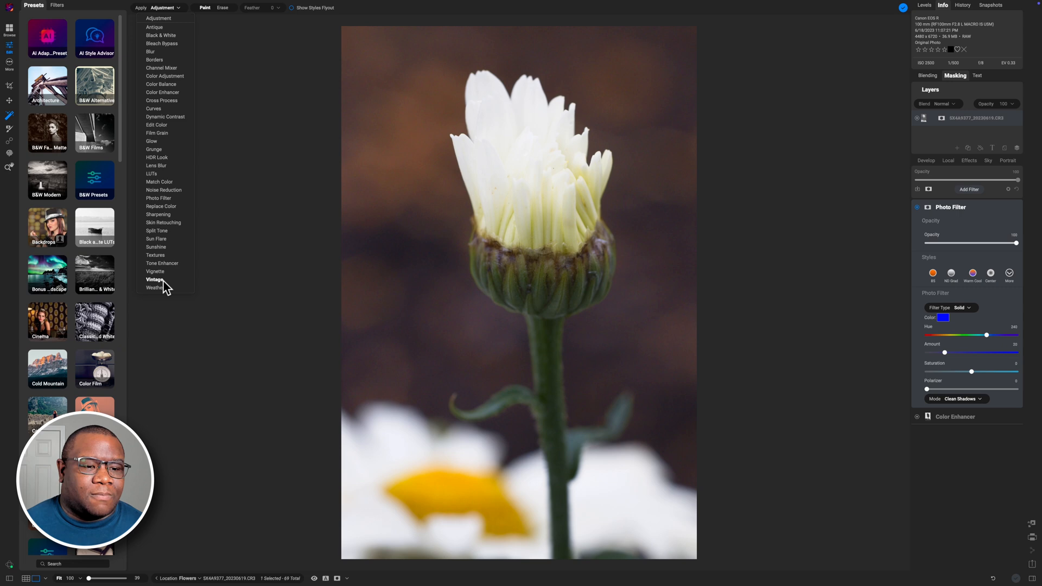
pyautogui.click(162, 262)
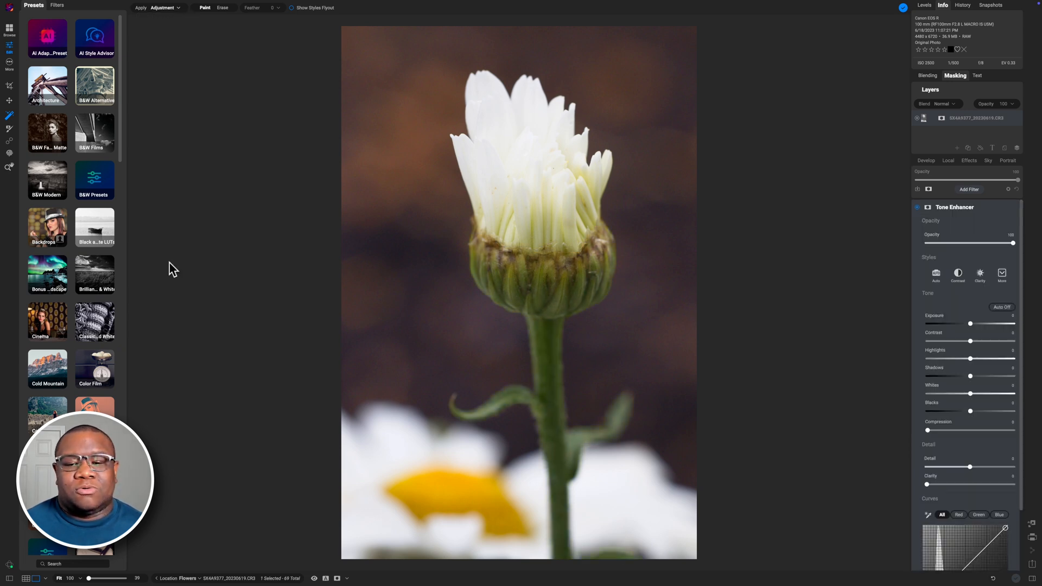
# Step: Raise the stem's Exposure moderately and add Contrast in the Tone Enhancer
pyautogui.click(969, 160)
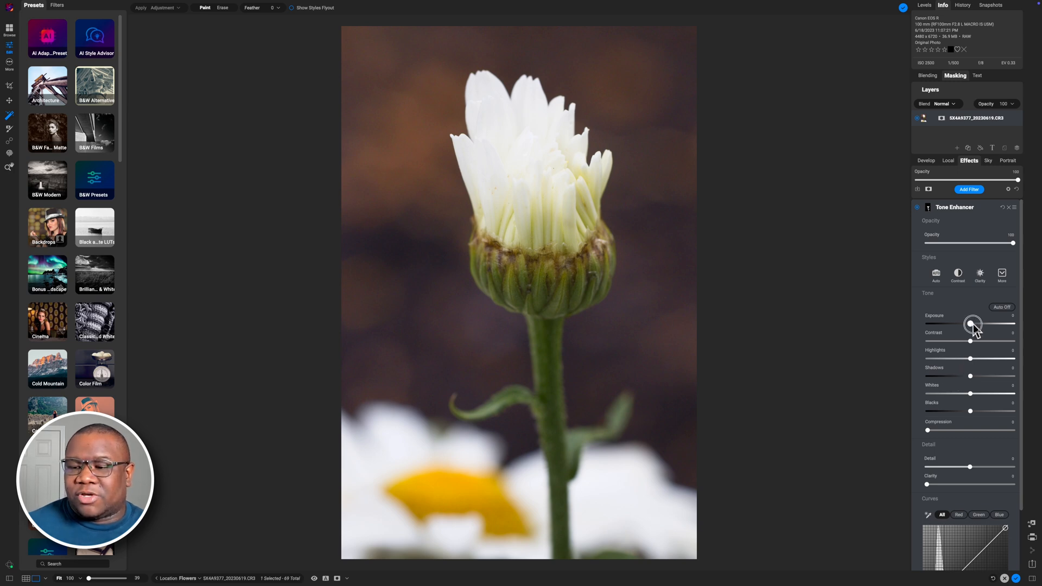
pyautogui.moveTo(972, 324); pyautogui.dragTo(976, 324)
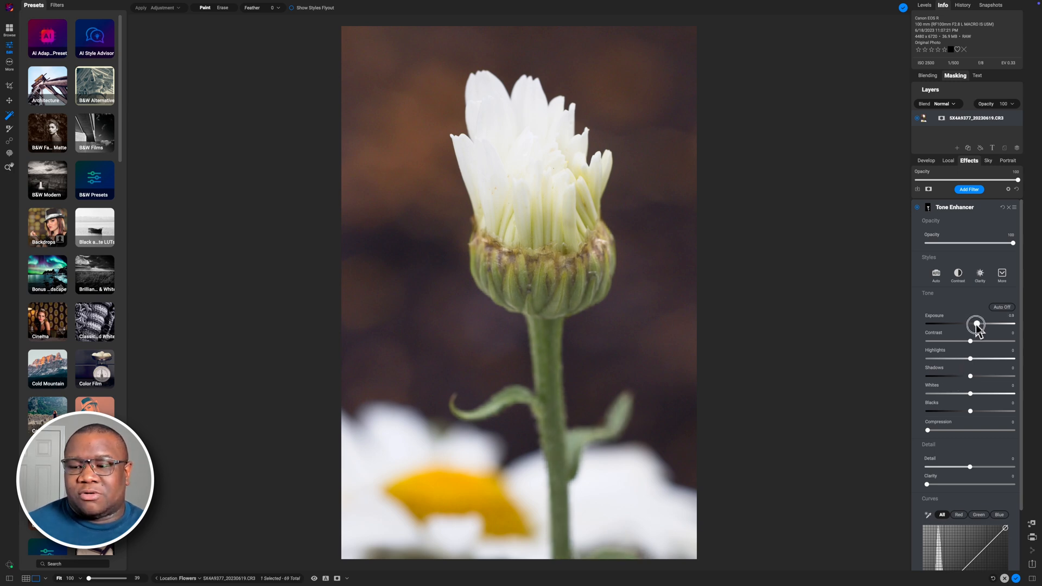
pyautogui.moveTo(976, 324); pyautogui.dragTo(974, 324)
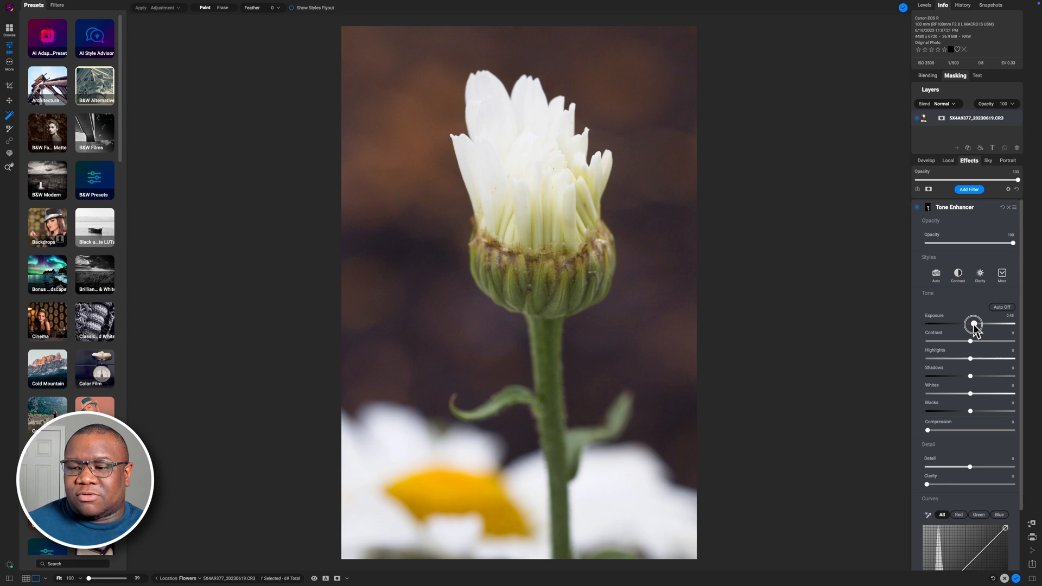
pyautogui.moveTo(970, 340); pyautogui.dragTo(980, 338)
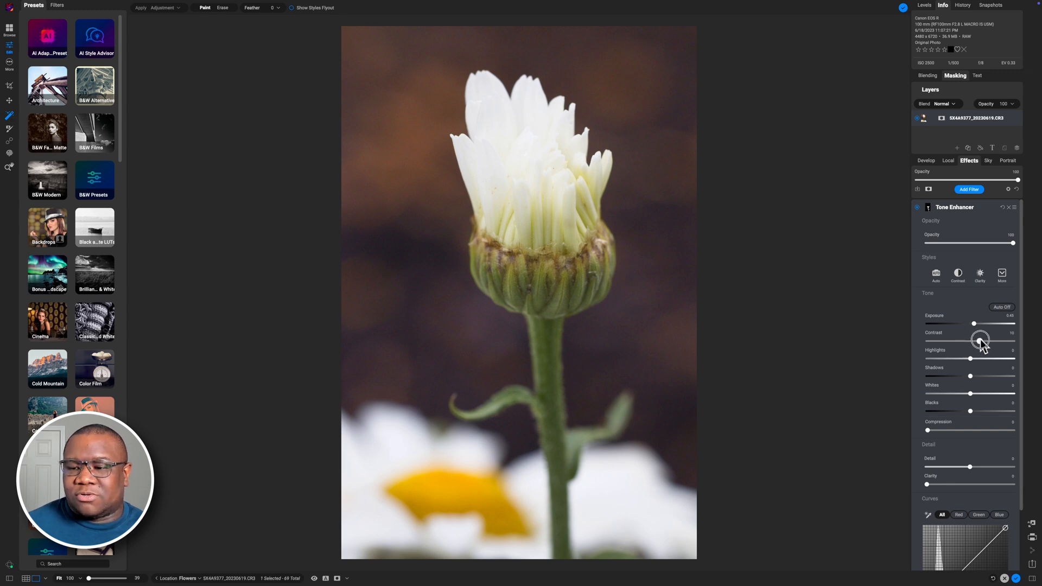
pyautogui.moveTo(980, 341); pyautogui.dragTo(983, 341)
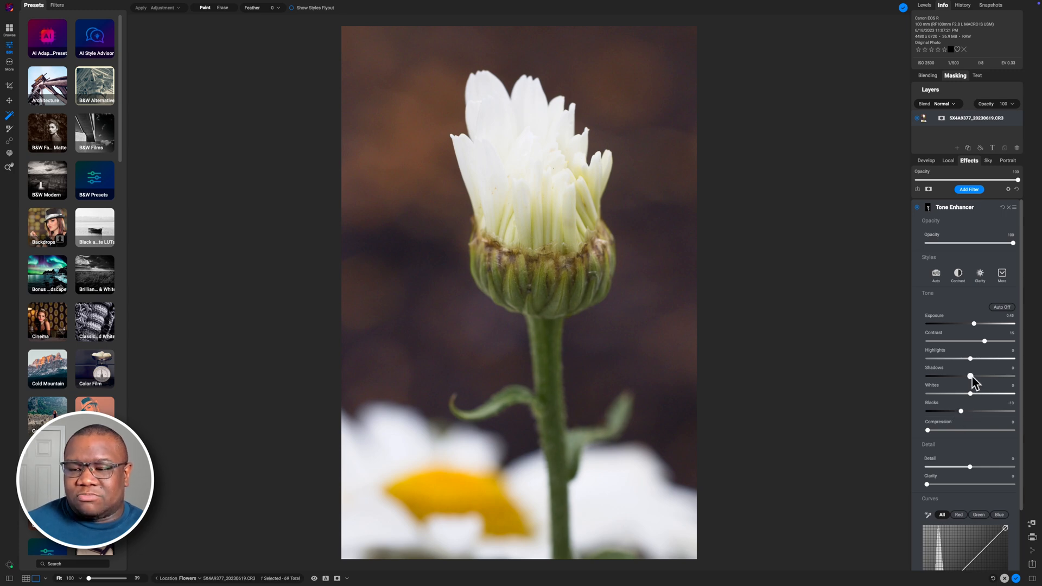
# Step: Lift the stem's Shadows and increase its Detail
pyautogui.moveTo(970, 376); pyautogui.dragTo(977, 376)
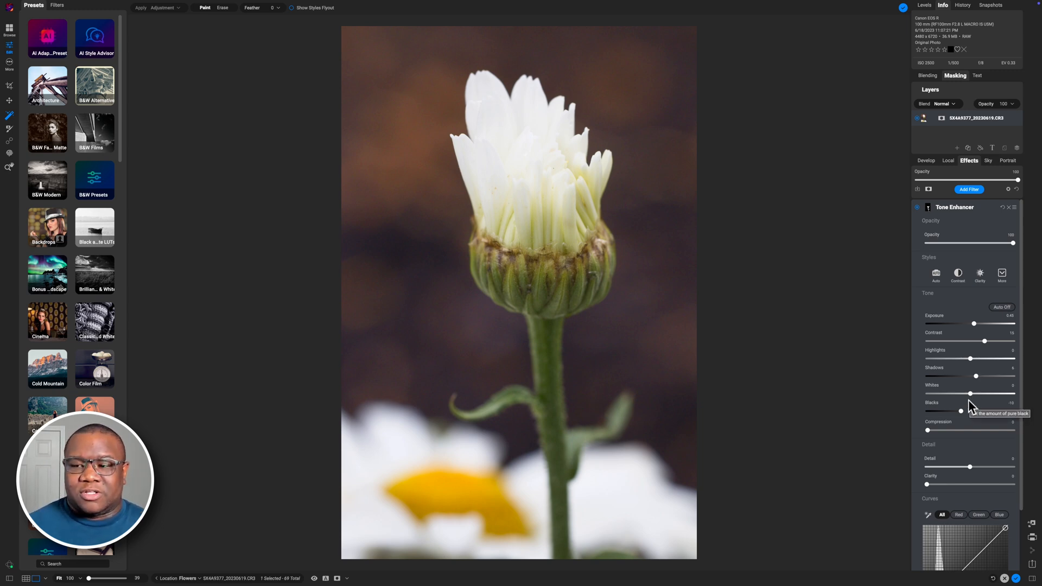
pyautogui.moveTo(974, 475)
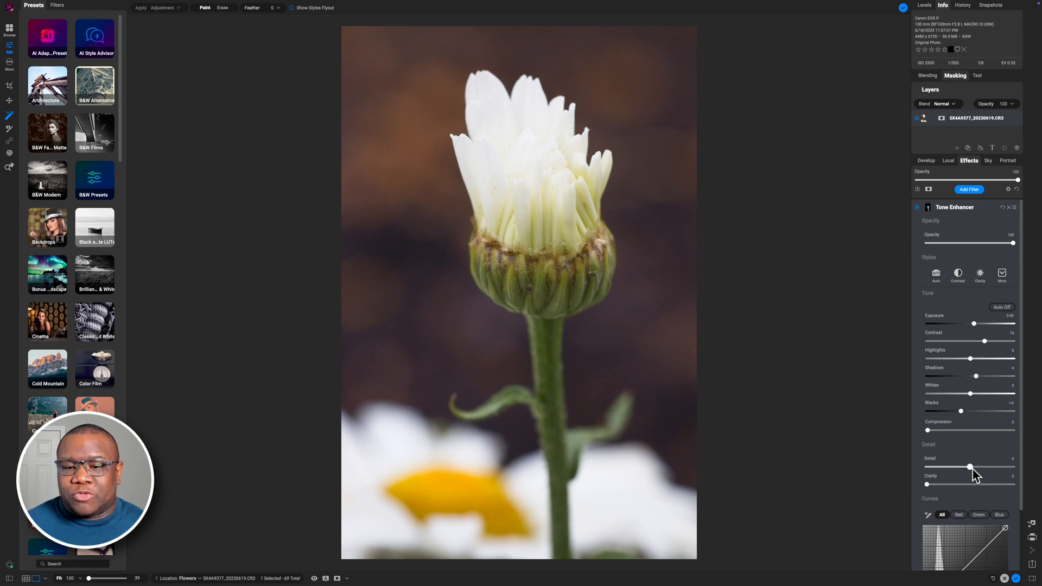
pyautogui.moveTo(969, 467); pyautogui.dragTo(976, 467)
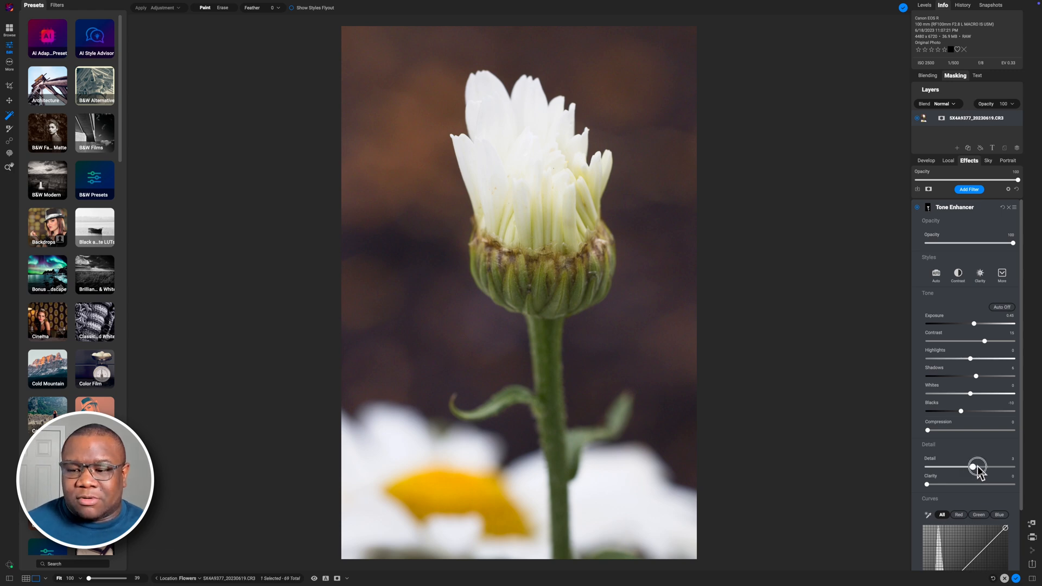
pyautogui.moveTo(973, 466); pyautogui.dragTo(978, 465)
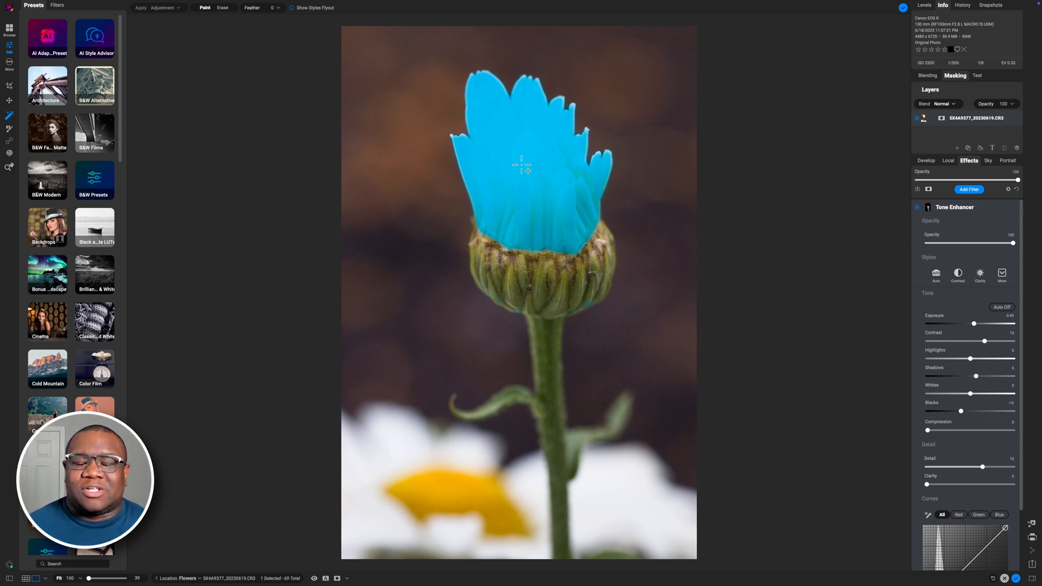
pyautogui.moveTo(440, 62)
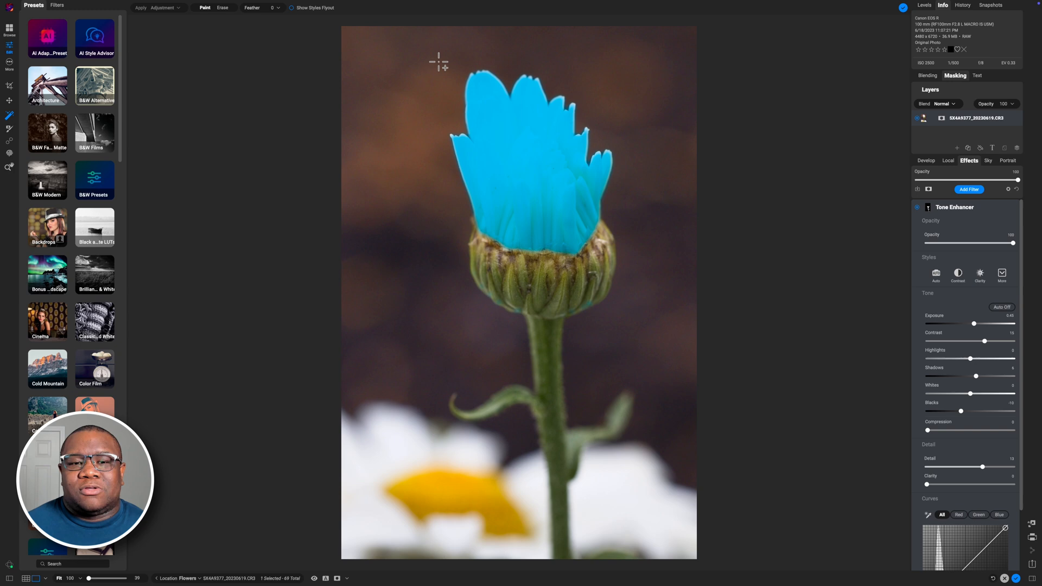
# Step: Paint the Masking Brush over the white petals so the detail boost applies only there
pyautogui.moveTo(440, 61); pyautogui.dragTo(629, 256)
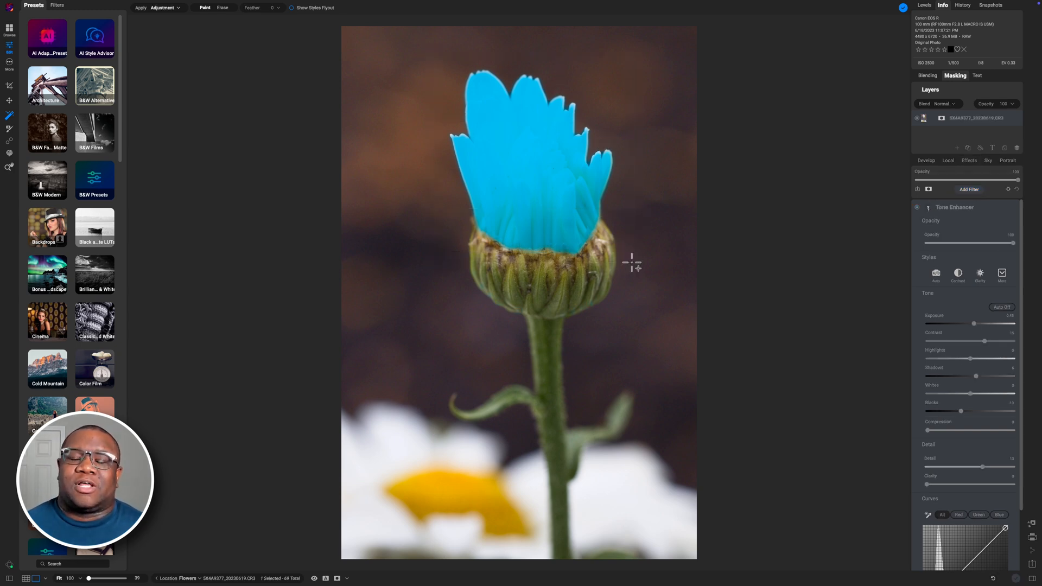
pyautogui.moveTo(758, 200)
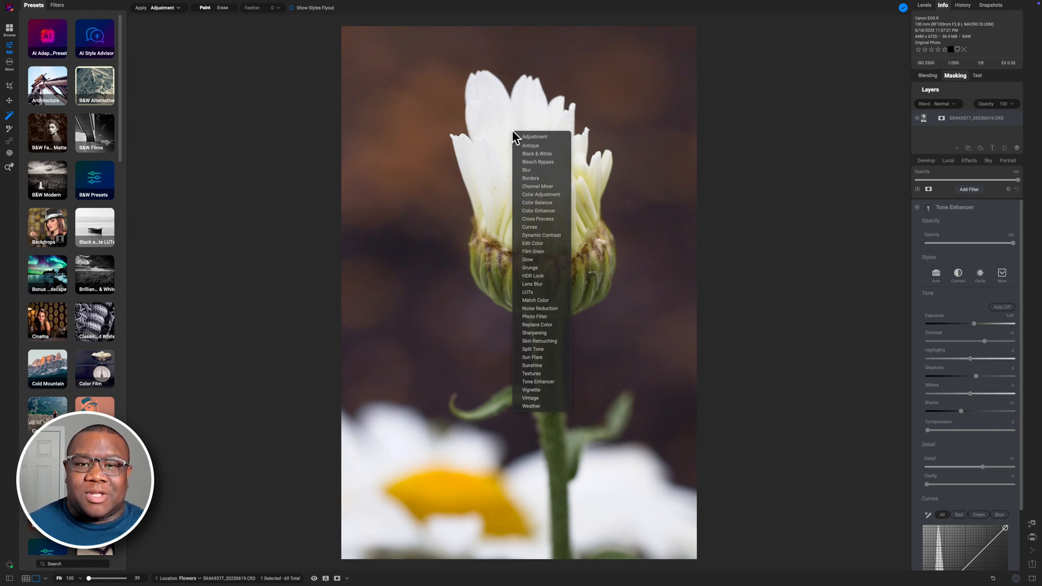
pyautogui.moveTo(554, 218)
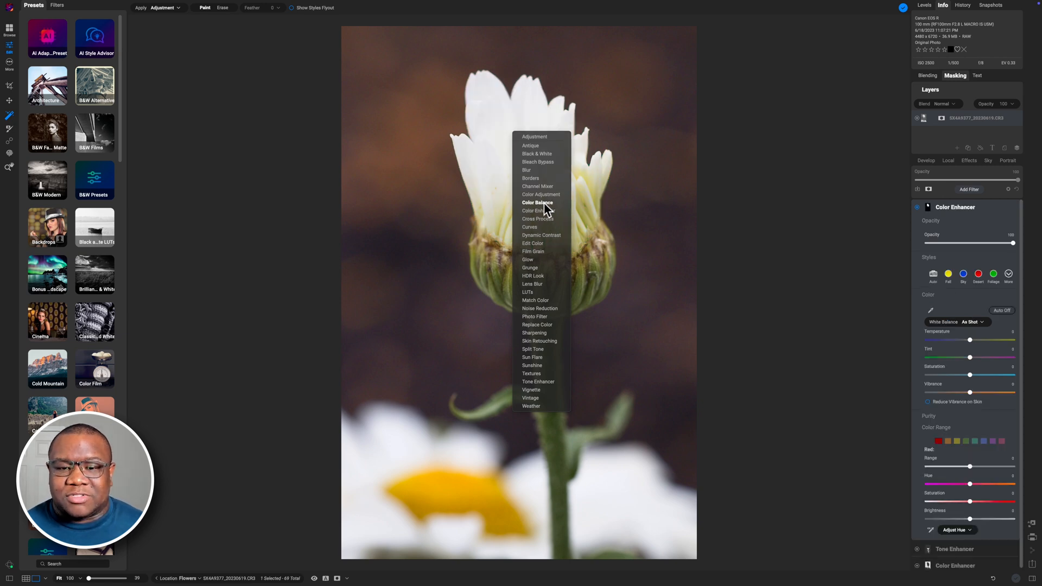
# Step: Add a Local Adjustment layer on the daisy
pyautogui.click(537, 203)
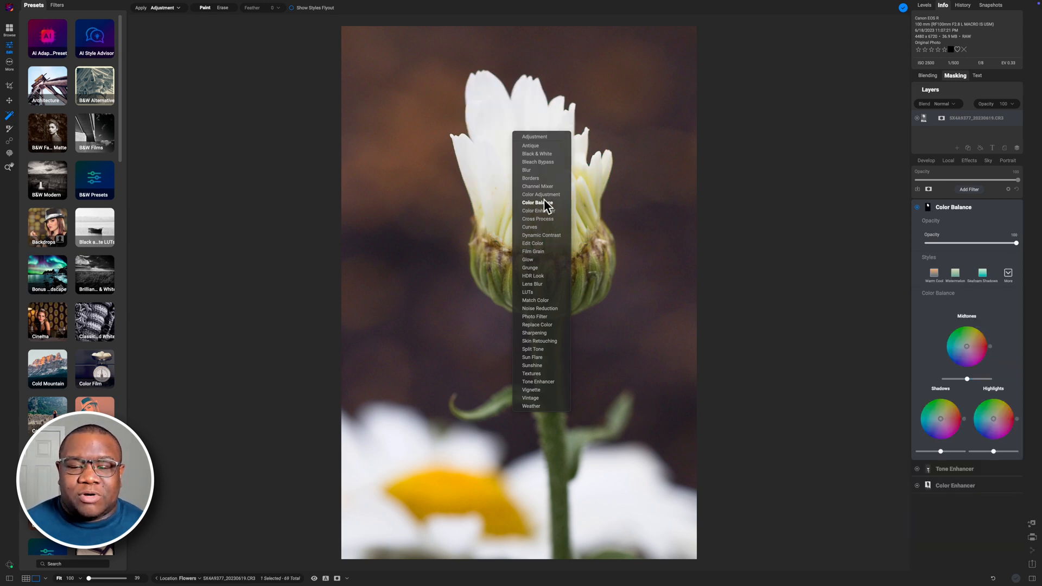
pyautogui.click(534, 137)
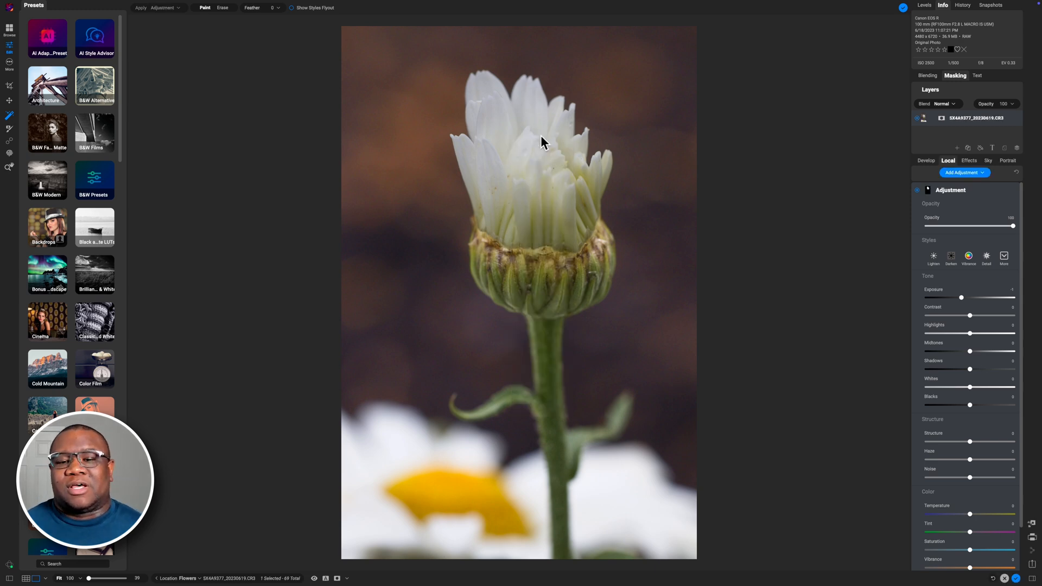
pyautogui.click(540, 140)
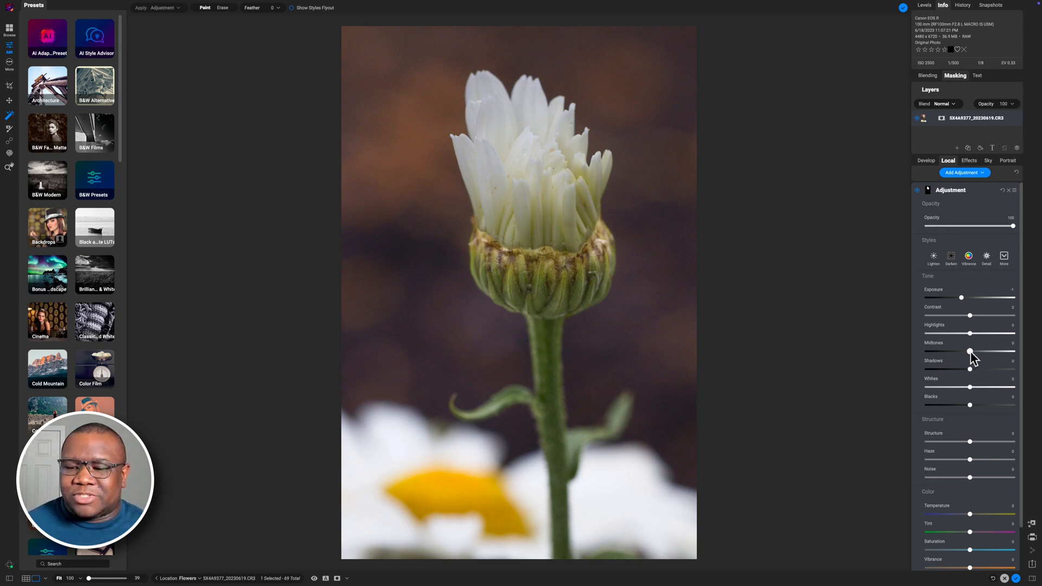
# Step: Set the local adjustment to Midtones 24, Shadows 22 and Exposure -0.21, then collapse it
pyautogui.moveTo(969, 351); pyautogui.dragTo(979, 351)
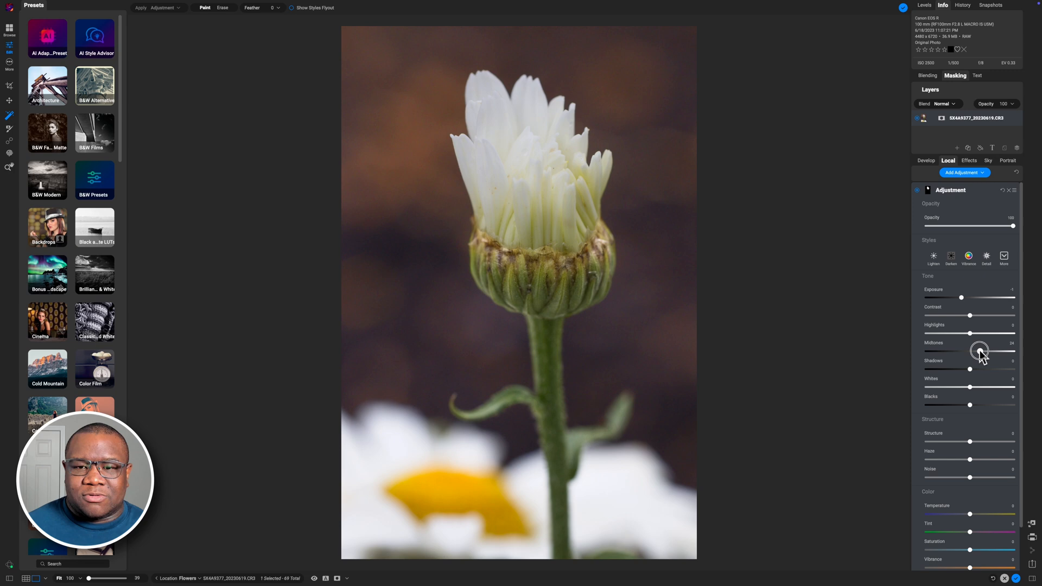
pyautogui.moveTo(976, 344)
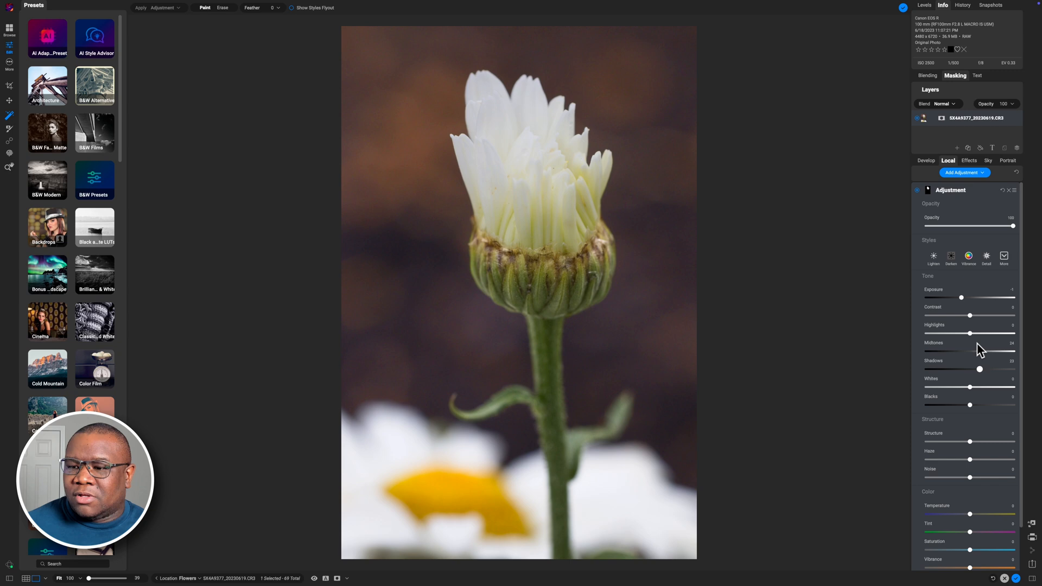
pyautogui.moveTo(961, 297); pyautogui.dragTo(963, 296)
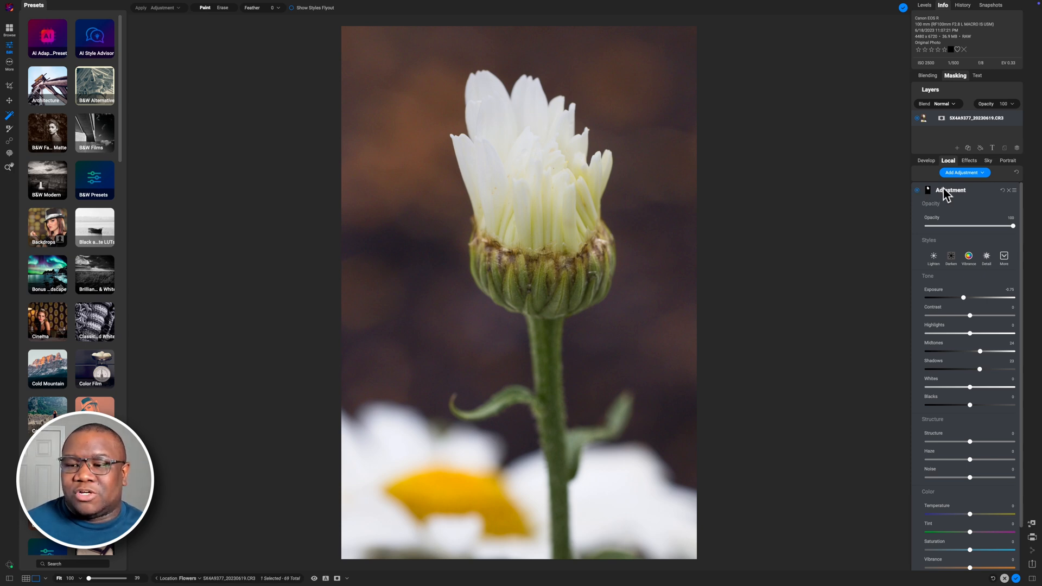
pyautogui.click(925, 189)
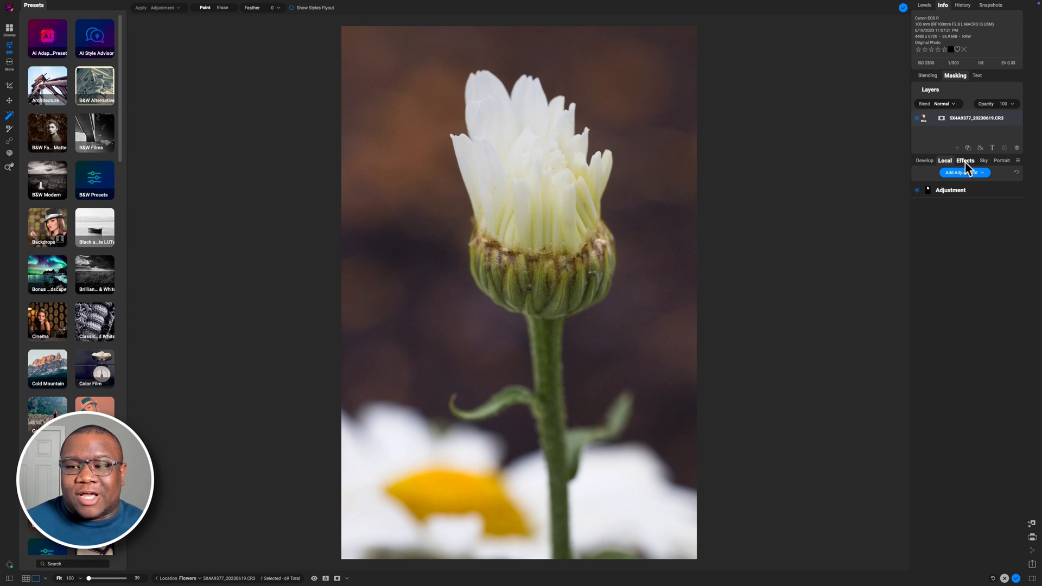
# Step: In Effects, mask the blurred foreground daisies and apply a Sunshine filter to them
pyautogui.click(970, 160)
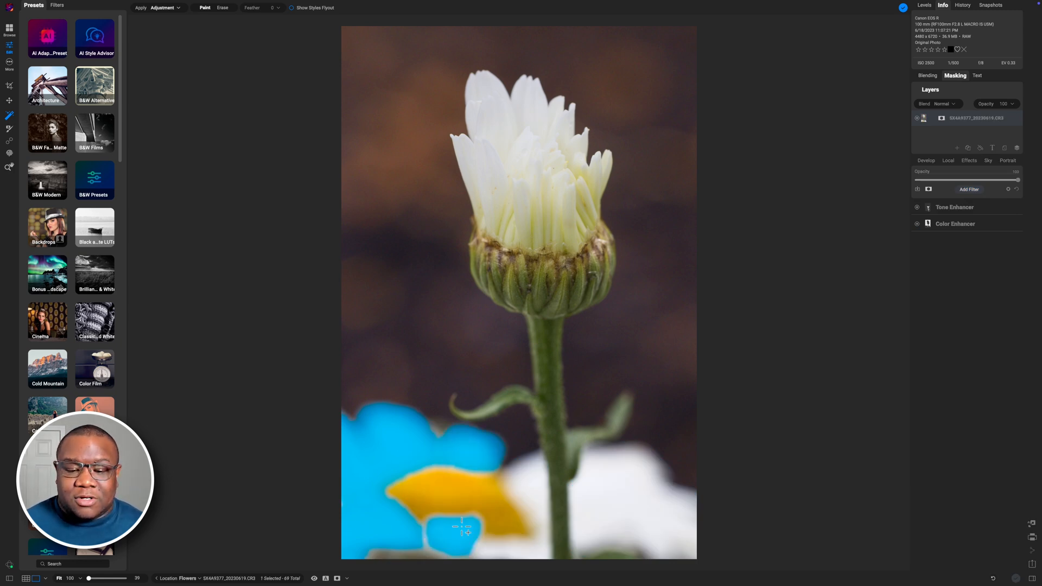
pyautogui.moveTo(462, 526); pyautogui.dragTo(456, 502)
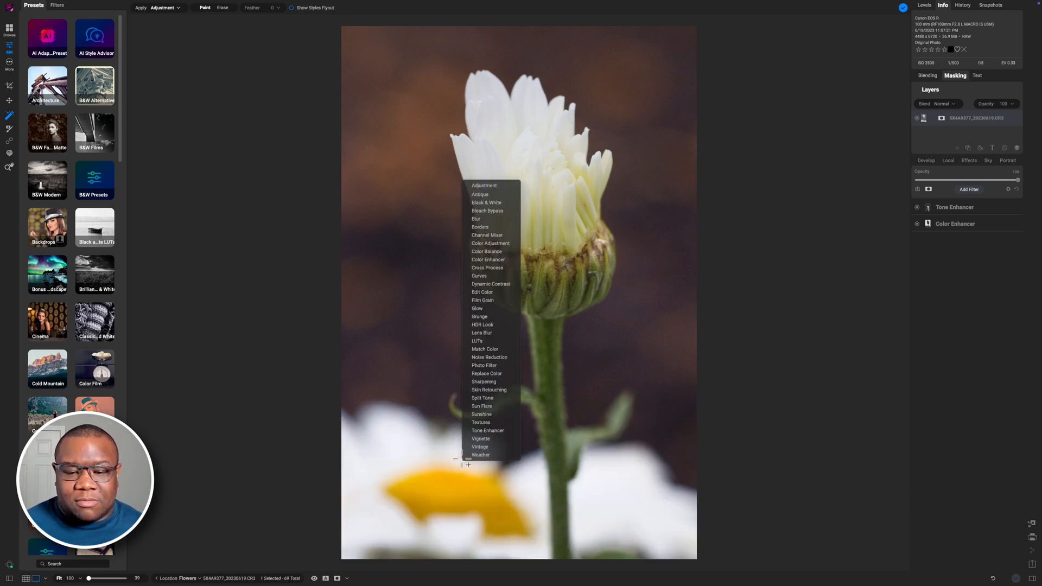
pyautogui.click(481, 413)
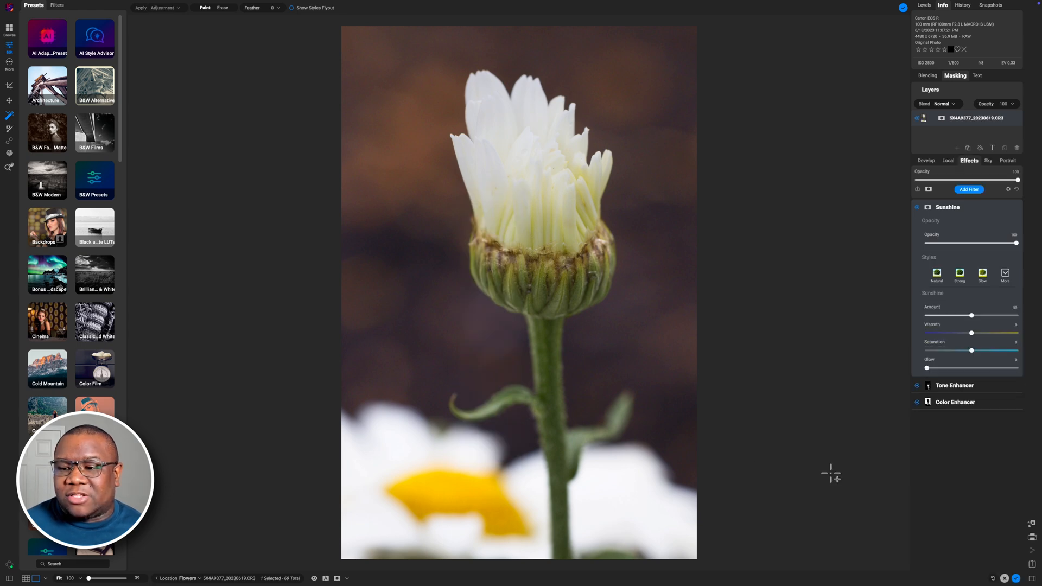
# Step: Raise the Sunshine Amount and Warmth, then collapse the filter
pyautogui.moveTo(971, 333); pyautogui.dragTo(991, 333)
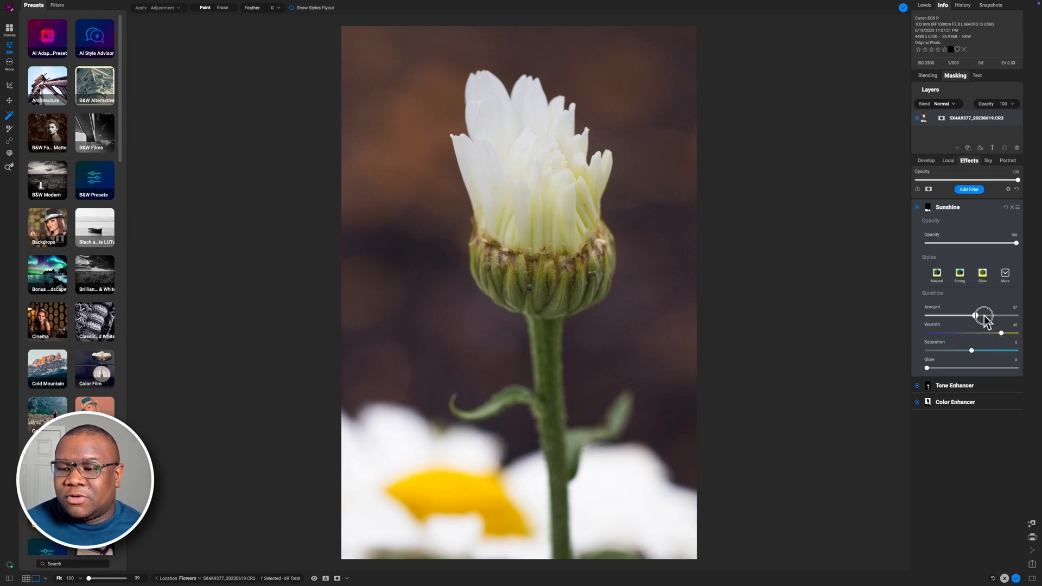
pyautogui.moveTo(984, 314); pyautogui.dragTo(990, 315)
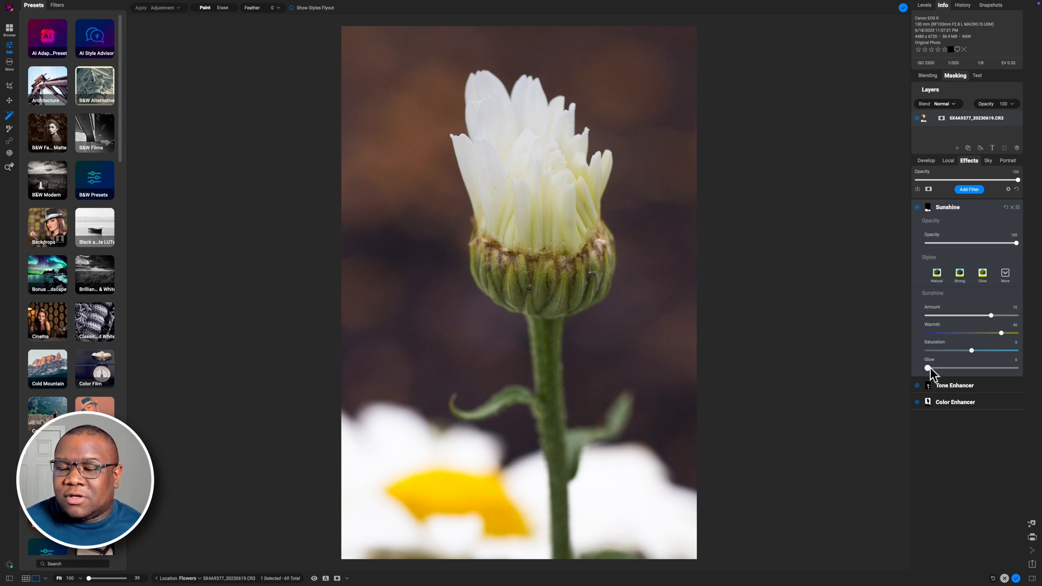
pyautogui.click(946, 206)
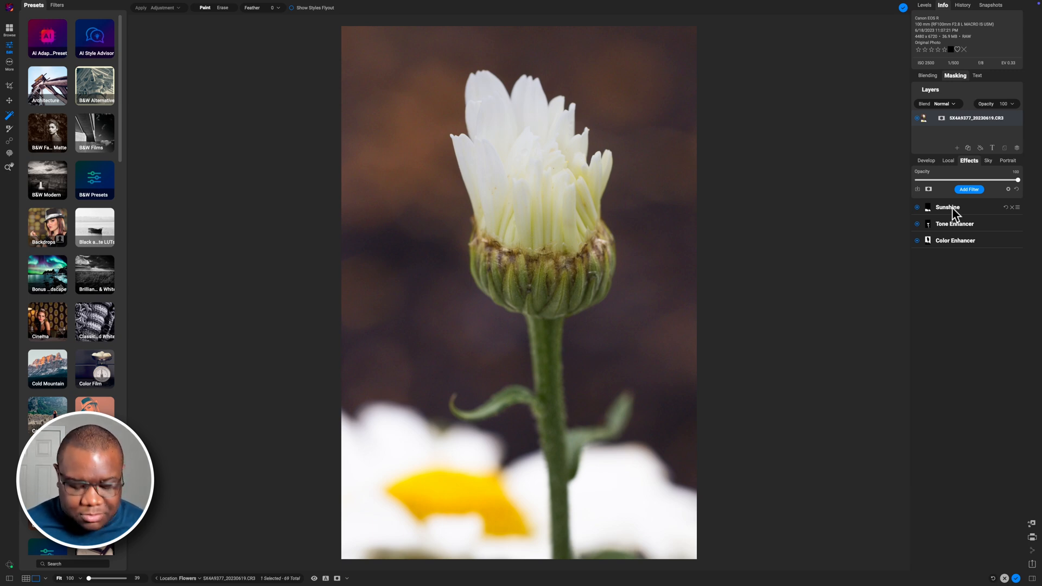
pyautogui.moveTo(934, 279)
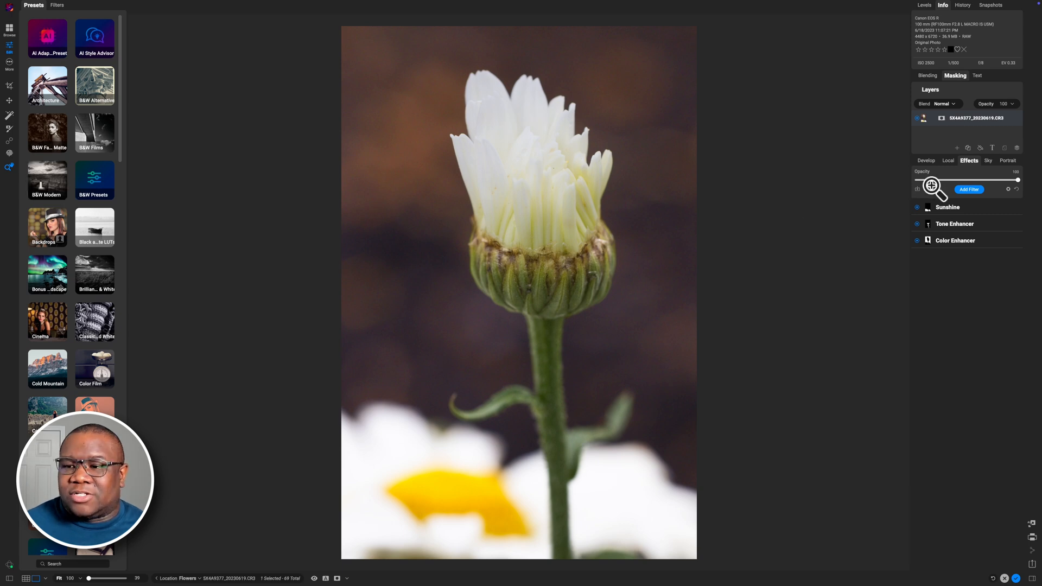
# Step: Add a Bleach Bypass filter to the top of the stack
pyautogui.click(969, 189)
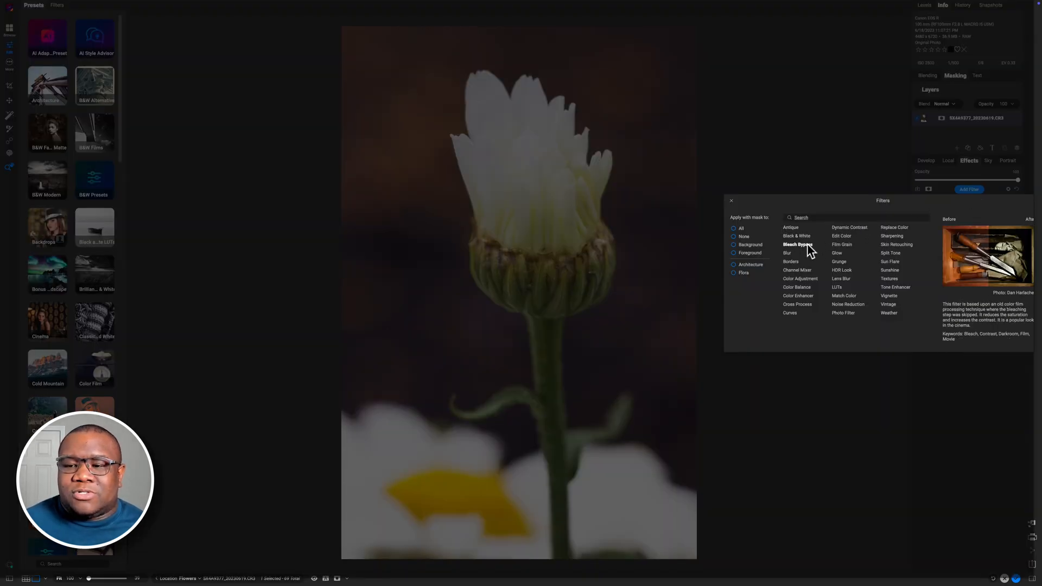
pyautogui.click(797, 244)
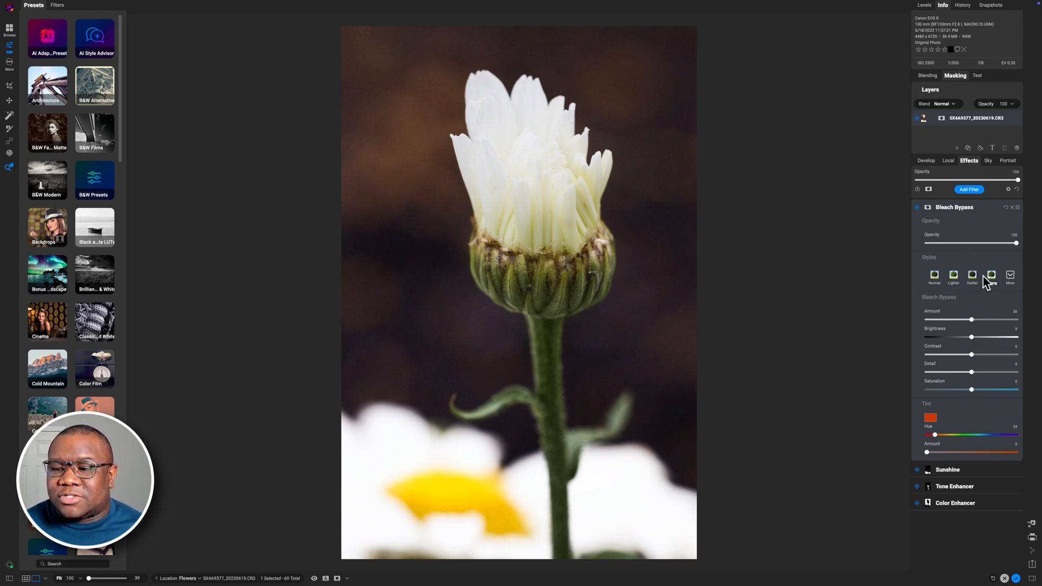
# Step: Try Lighter and Darker styles, settle on Strong at reduced opacity, and collapse it
pyautogui.click(953, 274)
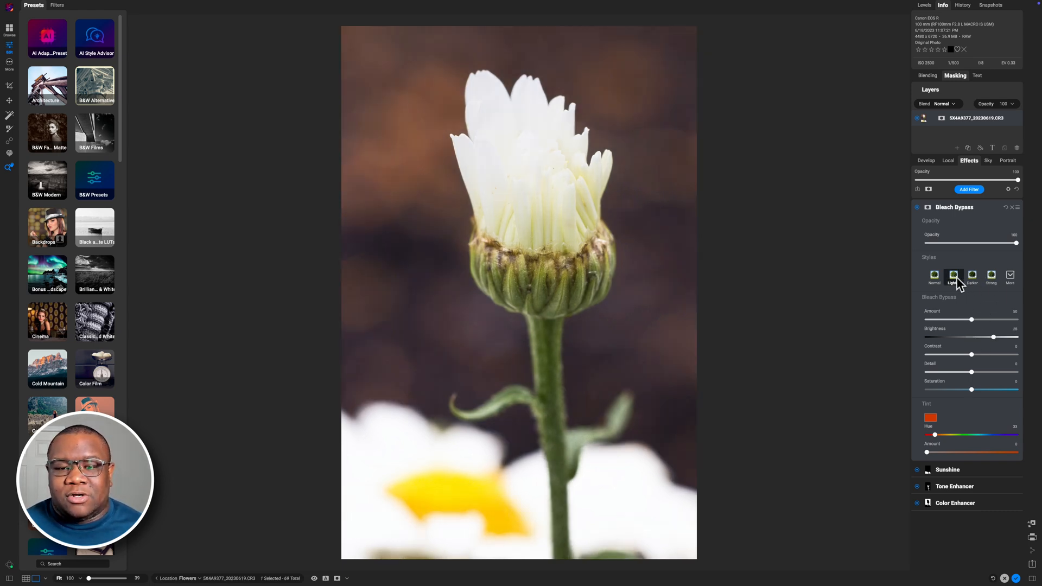
pyautogui.click(972, 276)
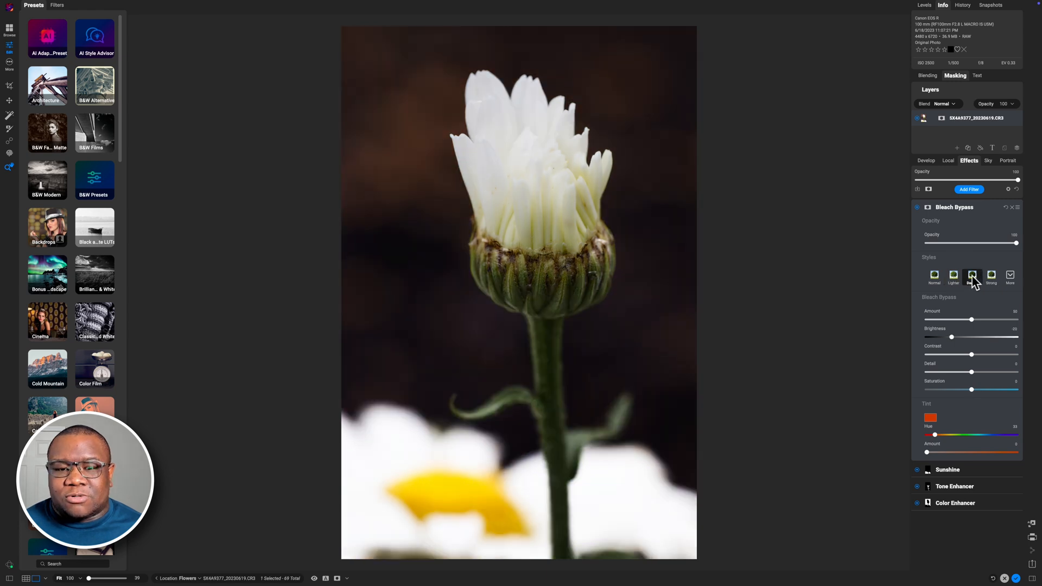
pyautogui.click(991, 276)
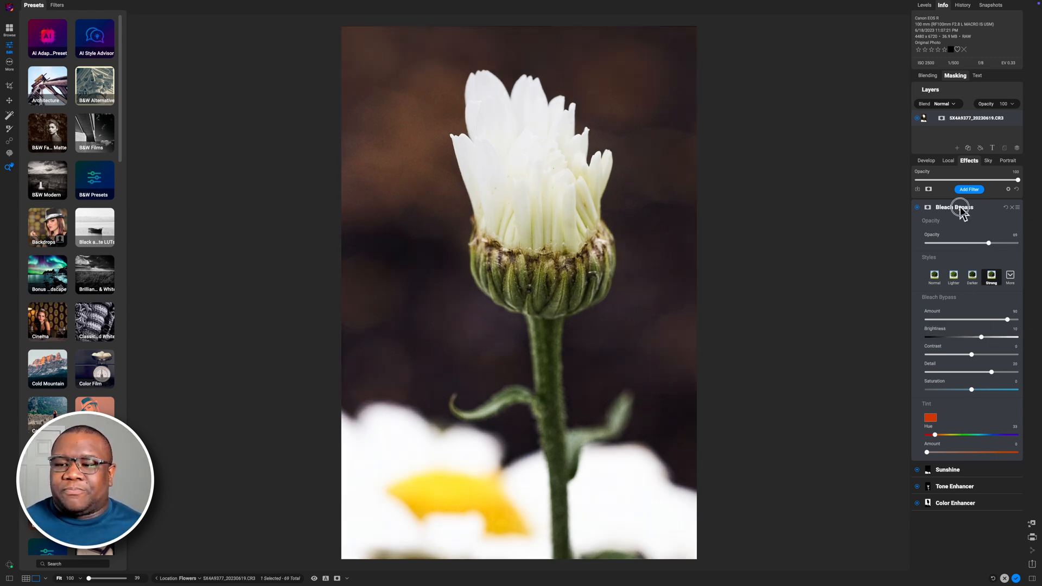
pyautogui.click(954, 206)
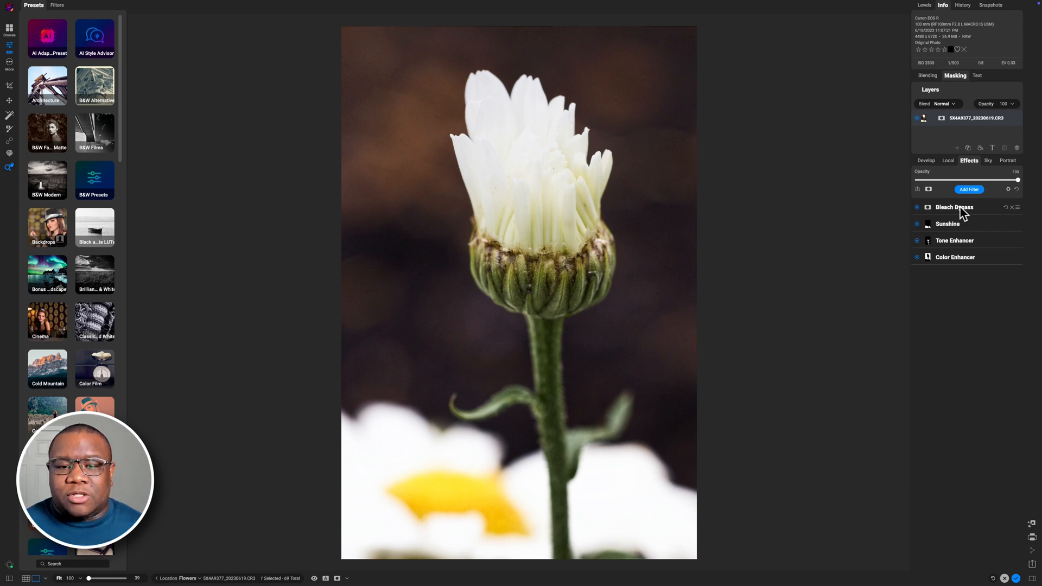